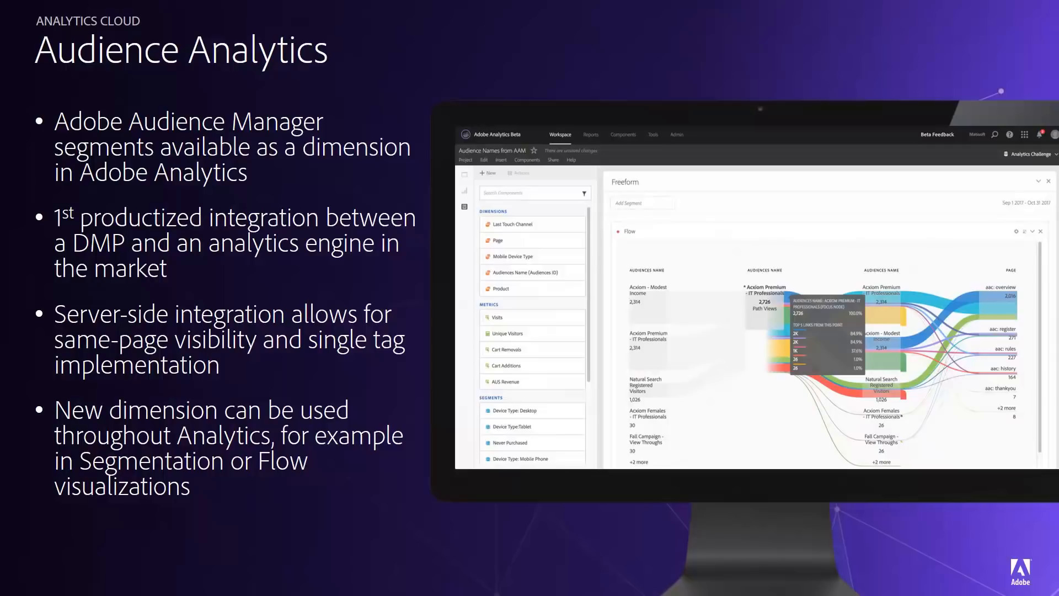
Step: Advance the slideshow to the Server-Side Forwarding Improvements slide
{"action": "key", "text": "right"}
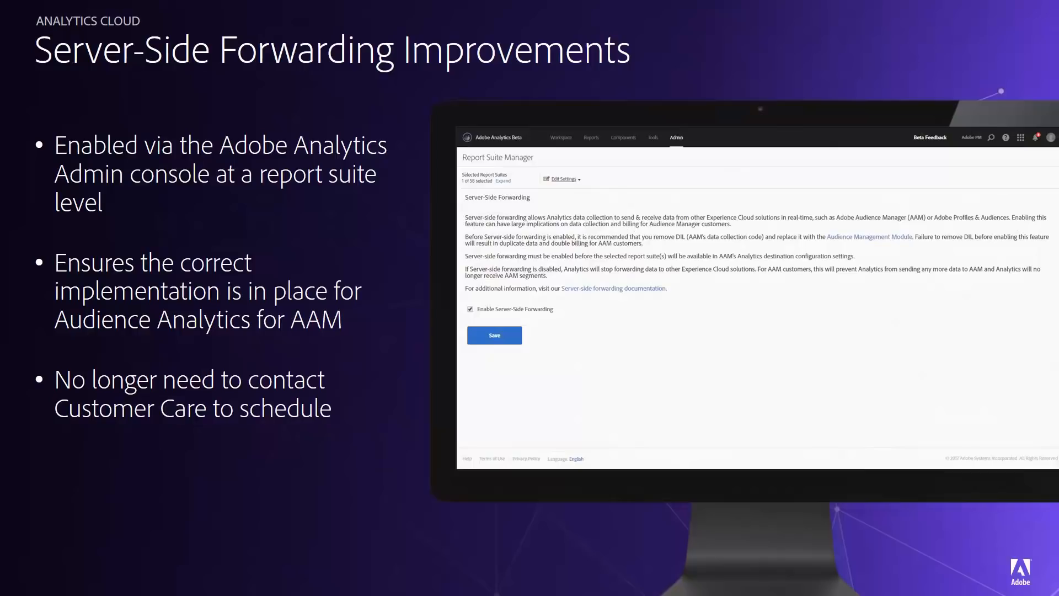
{"action": "mouse_move", "coordinate": [707, 417]}
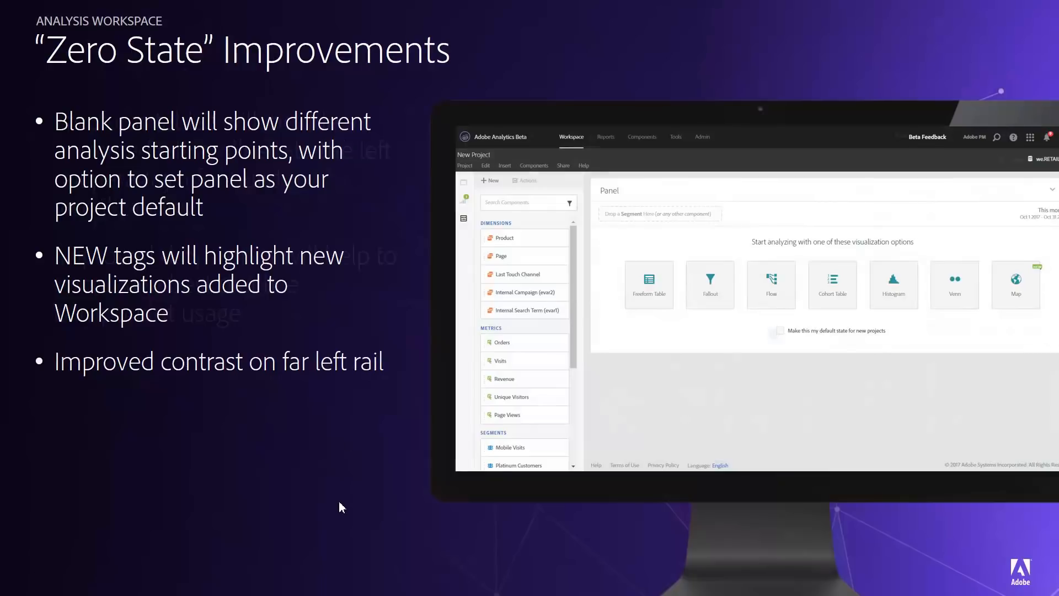
Step: Advance to the second Zero State slide on the animated freeform-table GIF and drop-zones
{"action": "key", "text": "right"}
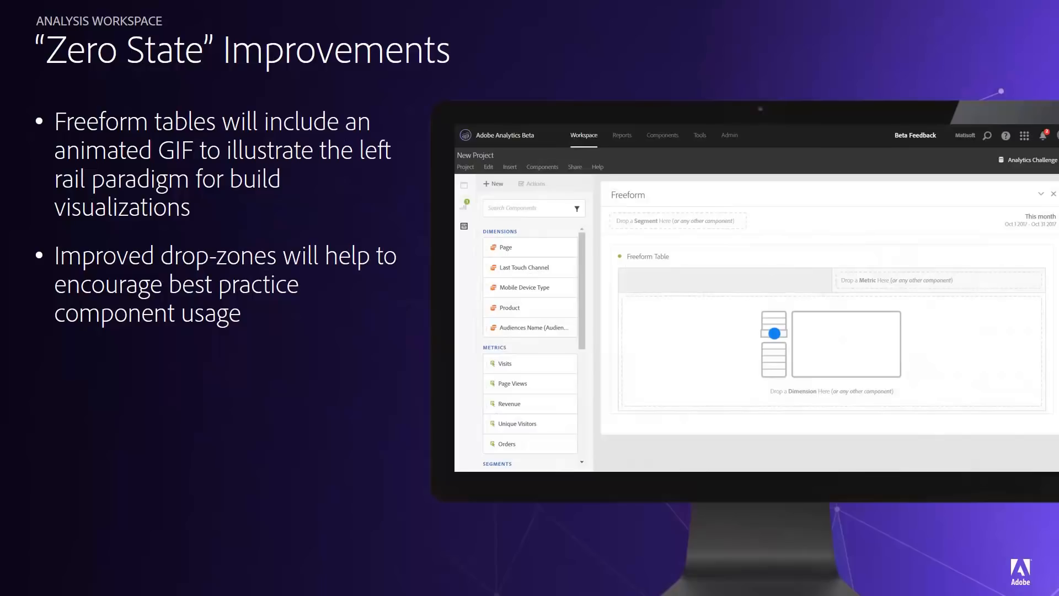
{"action": "mouse_move", "coordinate": [338, 474]}
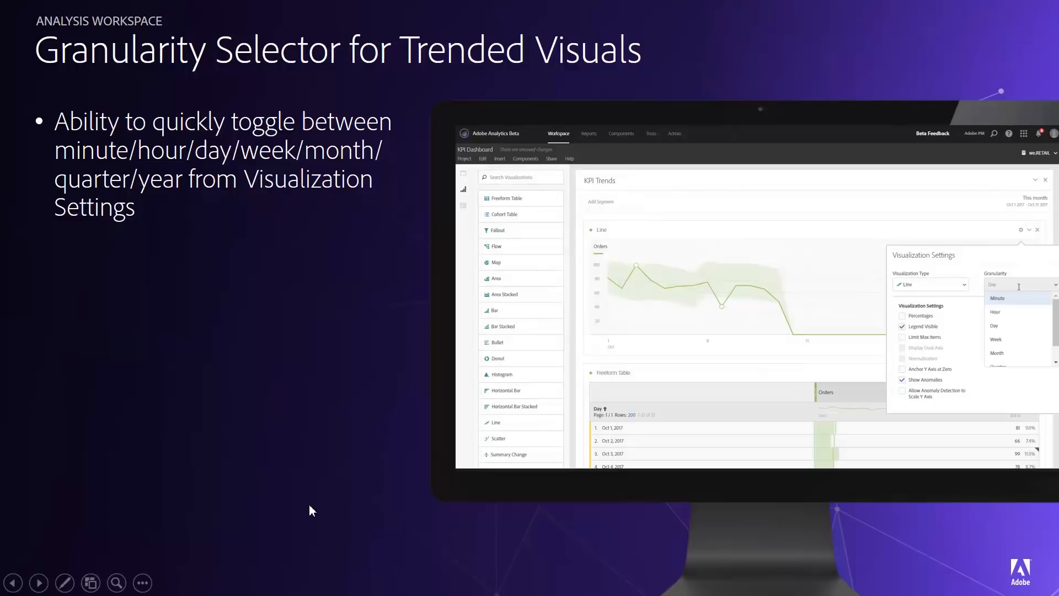
Step: Advance to the Table Data Source Settings slide on linked visualizations
{"action": "left_click", "coordinate": [38, 583]}
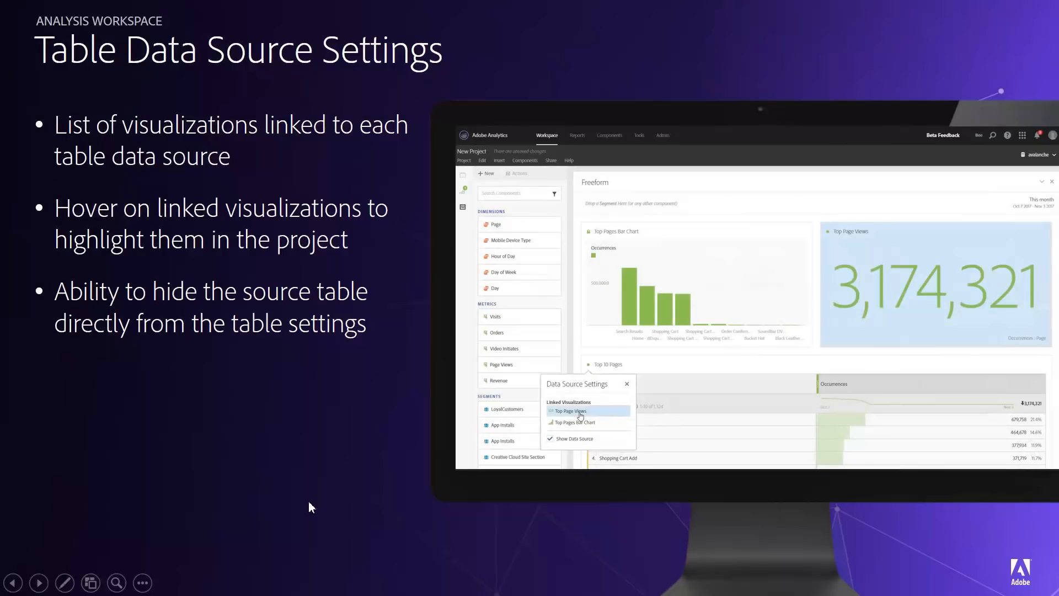
{"action": "mouse_move", "coordinate": [357, 504]}
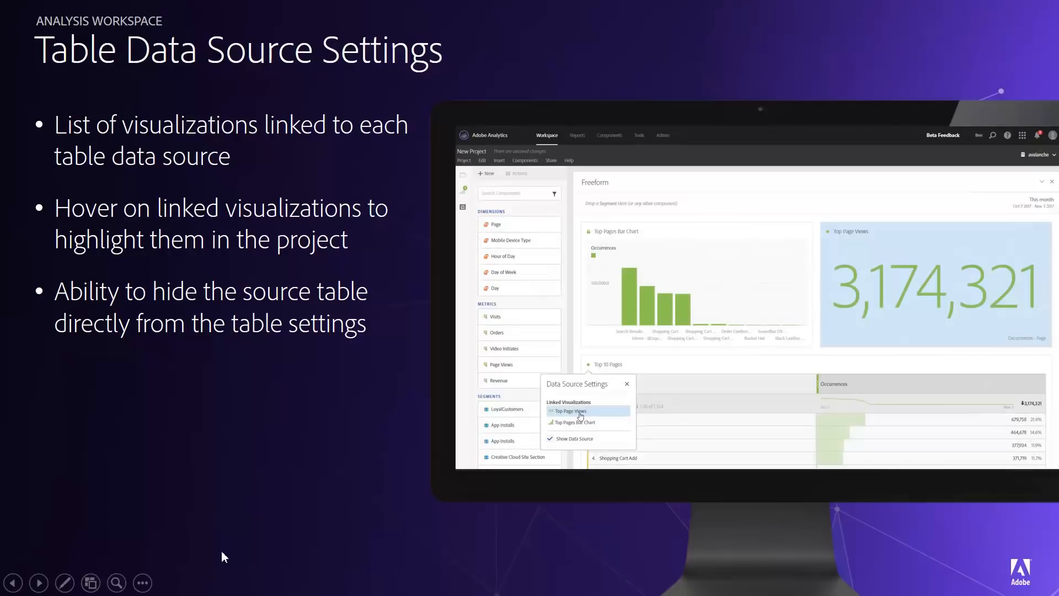
{"action": "mouse_move", "coordinate": [328, 476]}
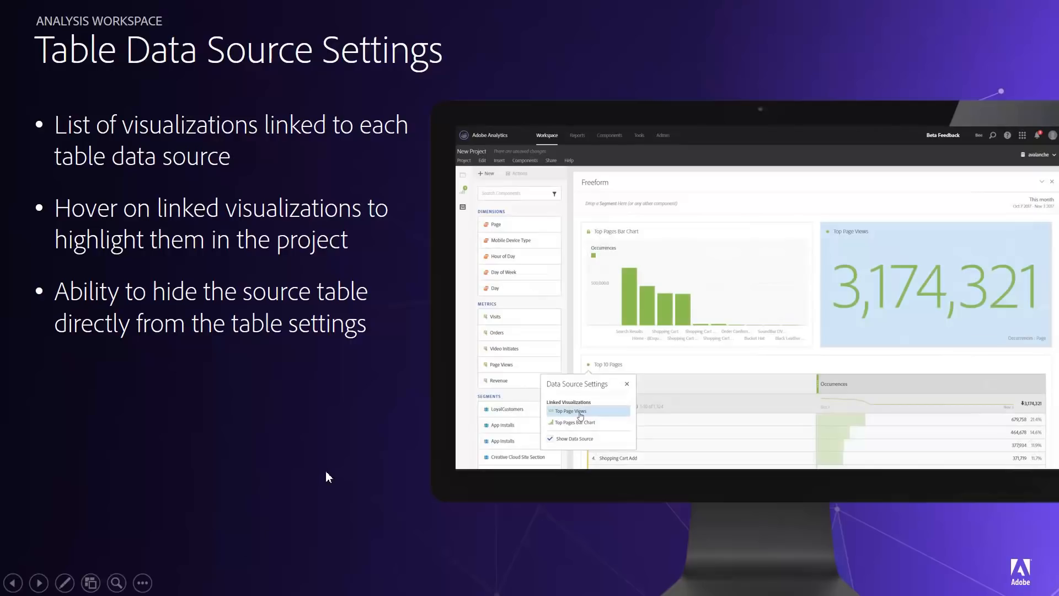
{"action": "left_click", "coordinate": [39, 583]}
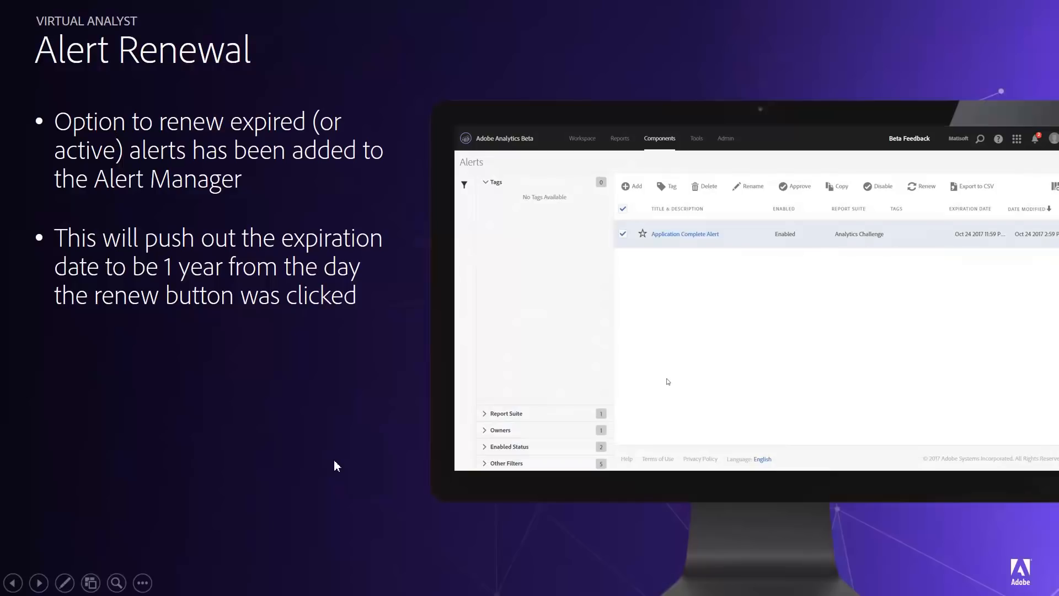
Step: Advance to the Report Builder 'Edit Metrics in Bulk' slide
{"action": "left_click", "coordinate": [39, 583]}
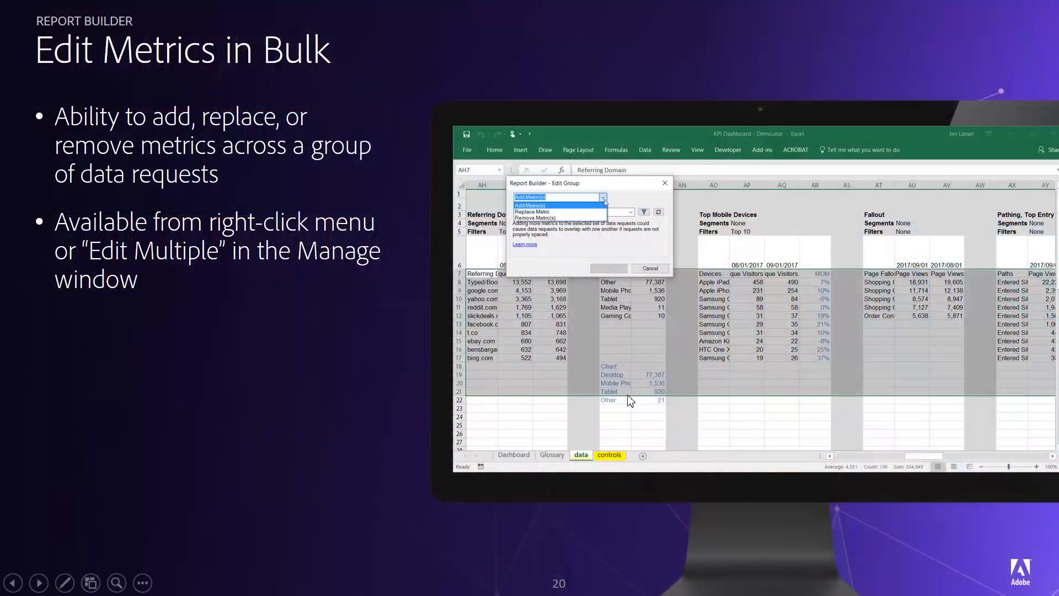